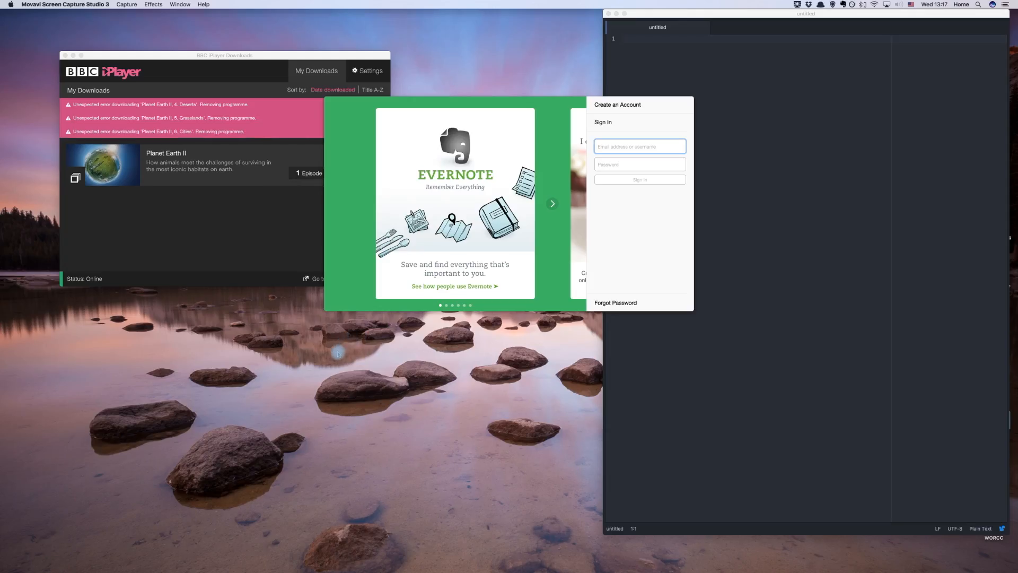
pyautogui.moveTo(370, 106)
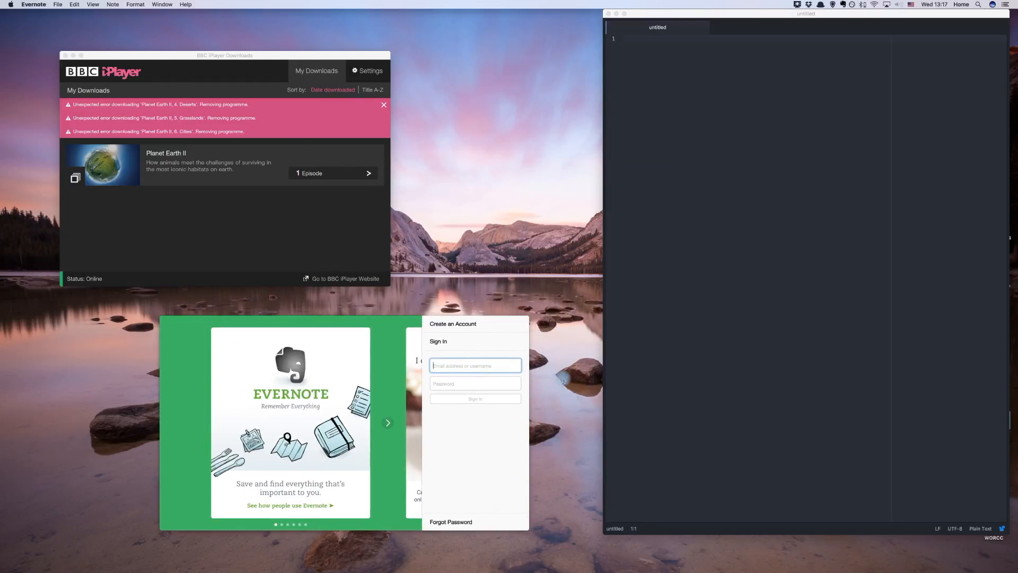
pyautogui.moveTo(578, 545)
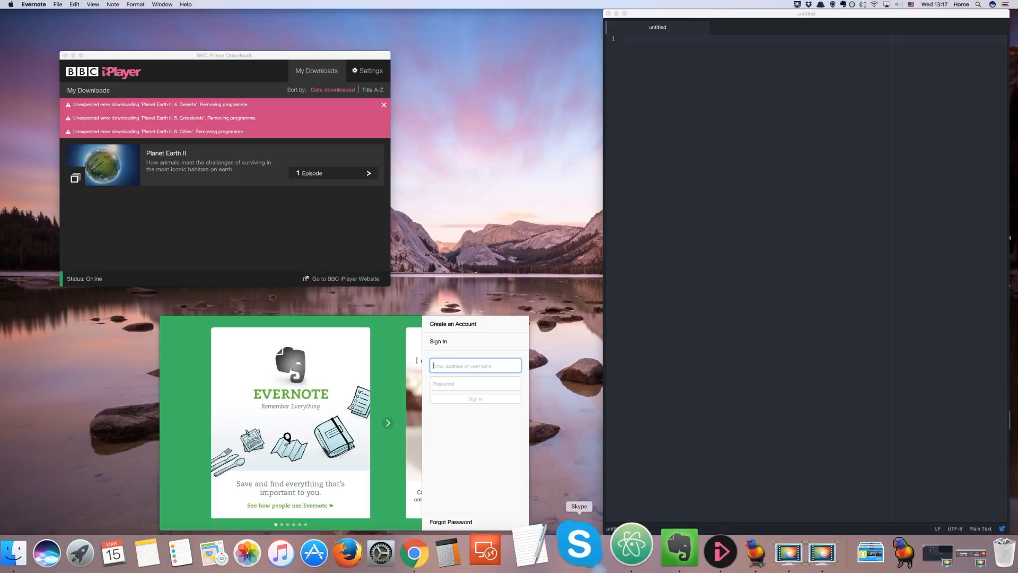
pyautogui.moveTo(689, 553)
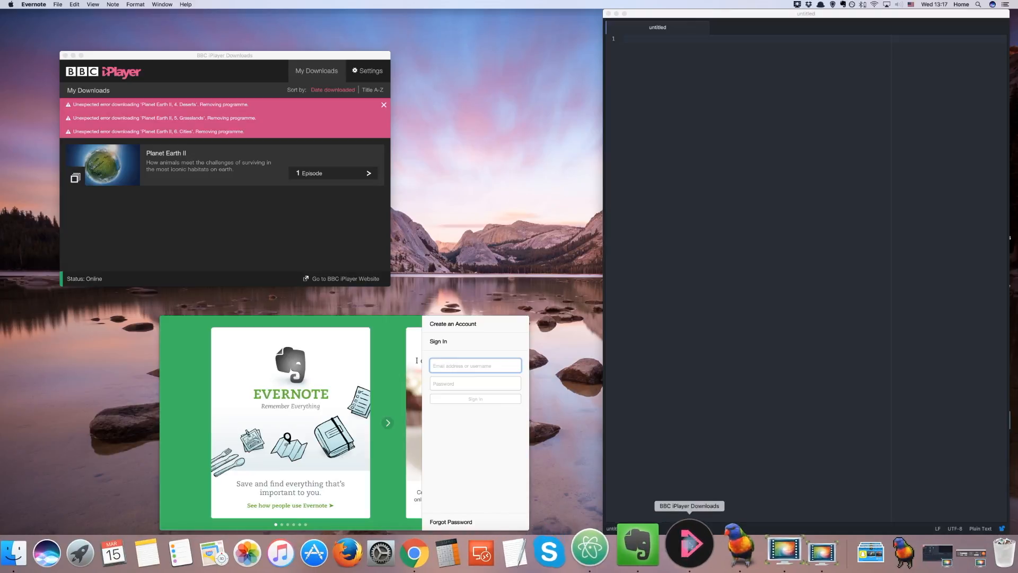
pyautogui.moveTo(787, 551)
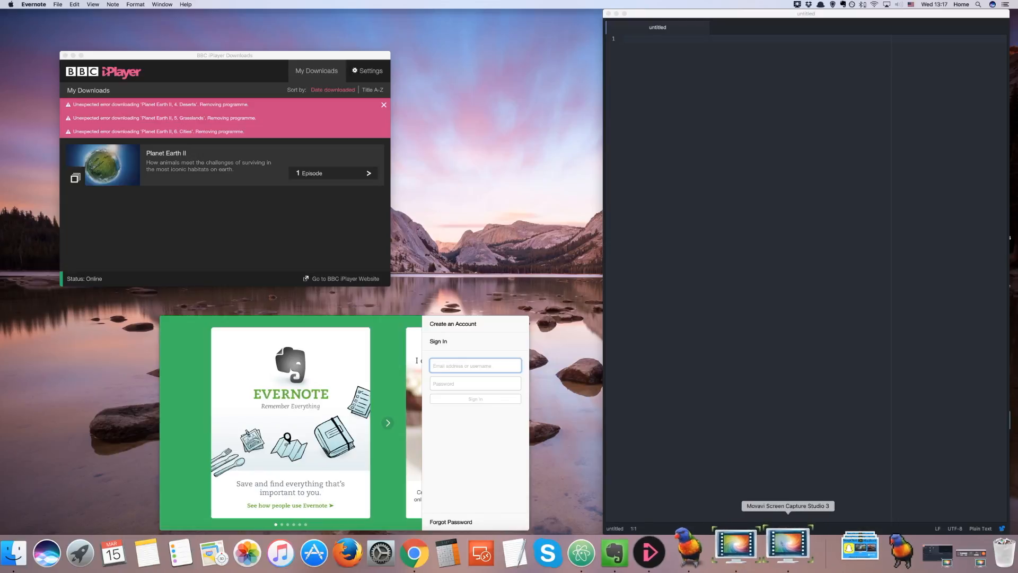
pyautogui.moveTo(654, 542)
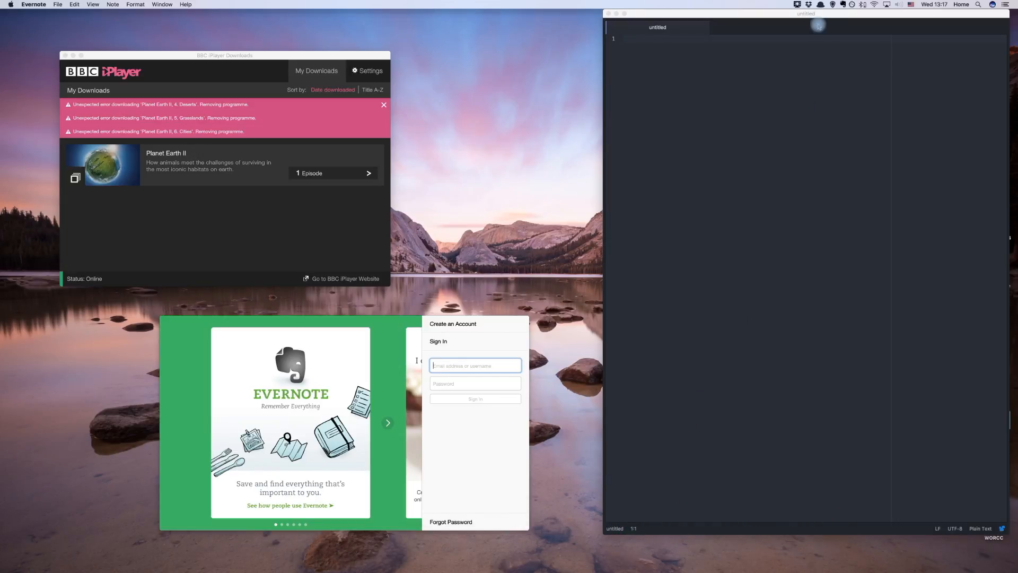
pyautogui.click(811, 4)
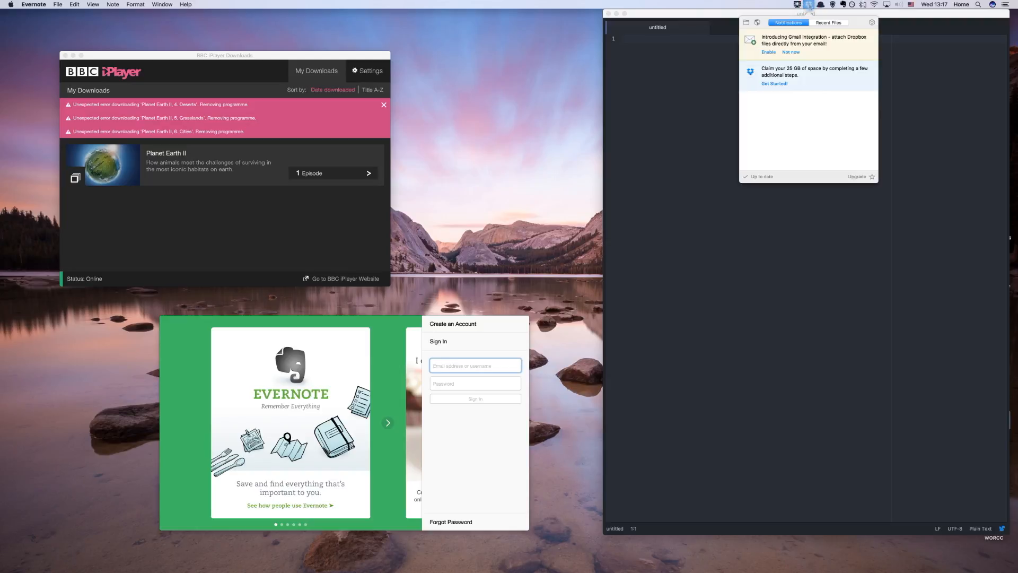
pyautogui.click(821, 5)
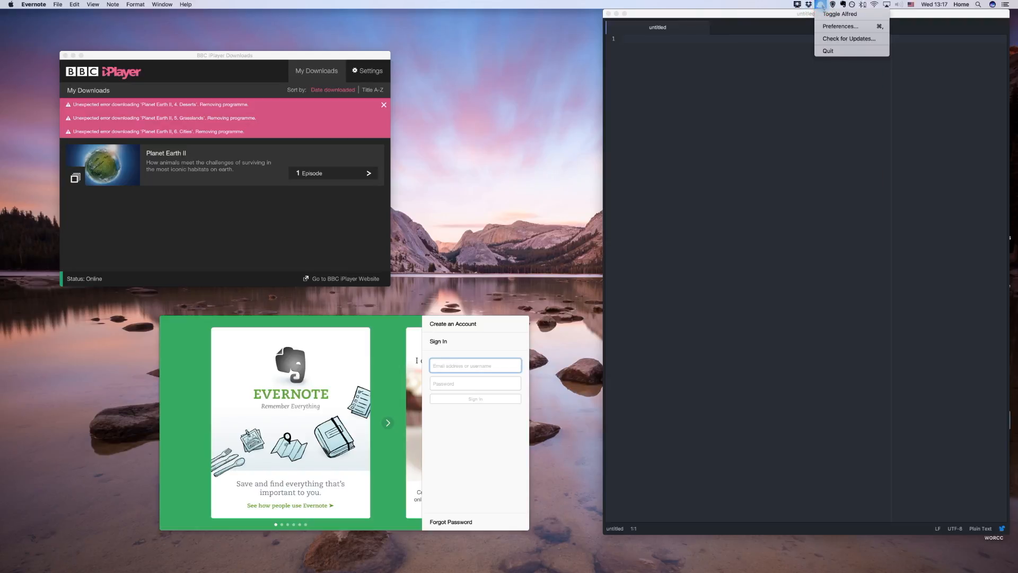
pyautogui.click(821, 4)
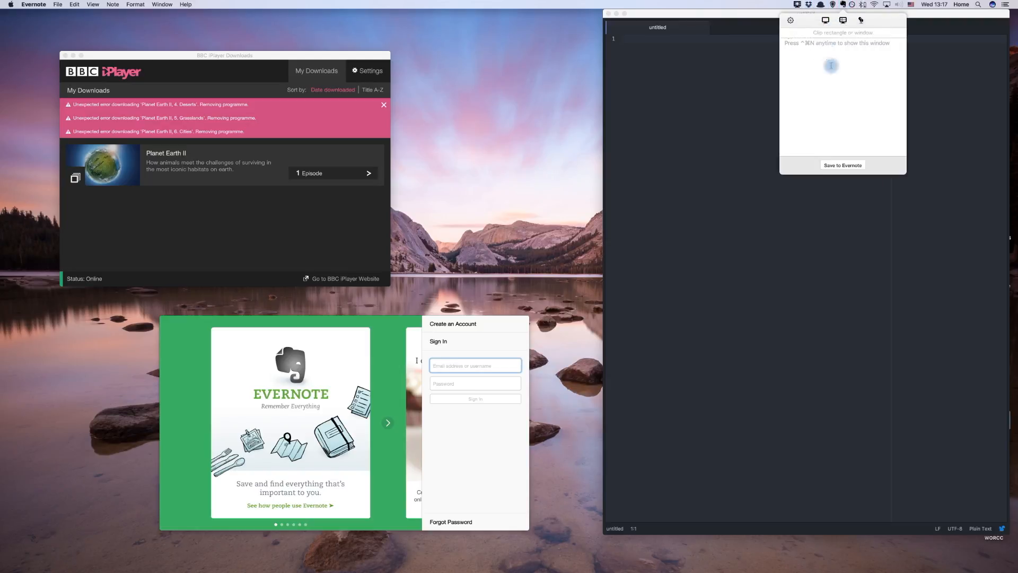
pyautogui.click(859, 5)
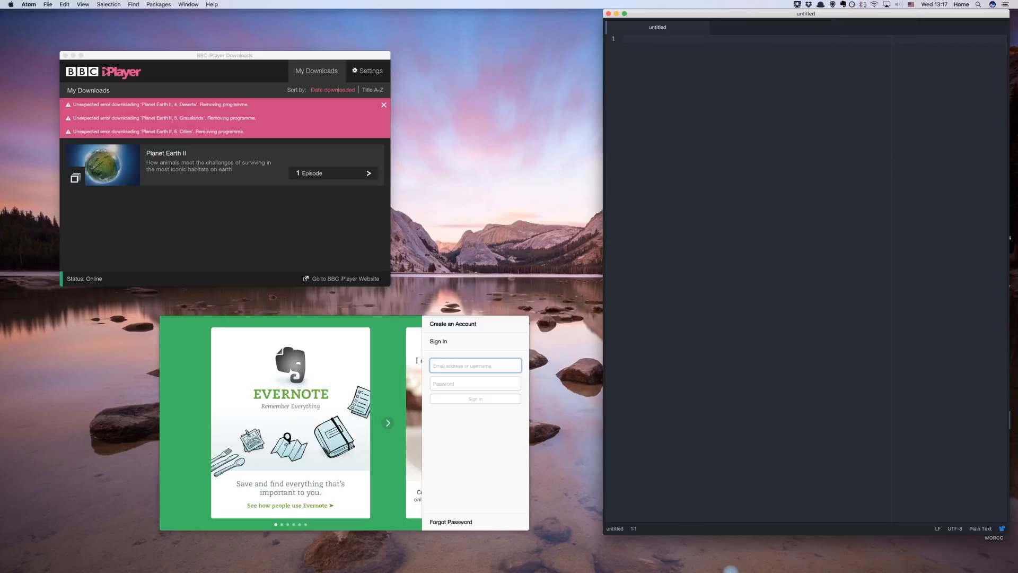
pyautogui.moveTo(625, 543)
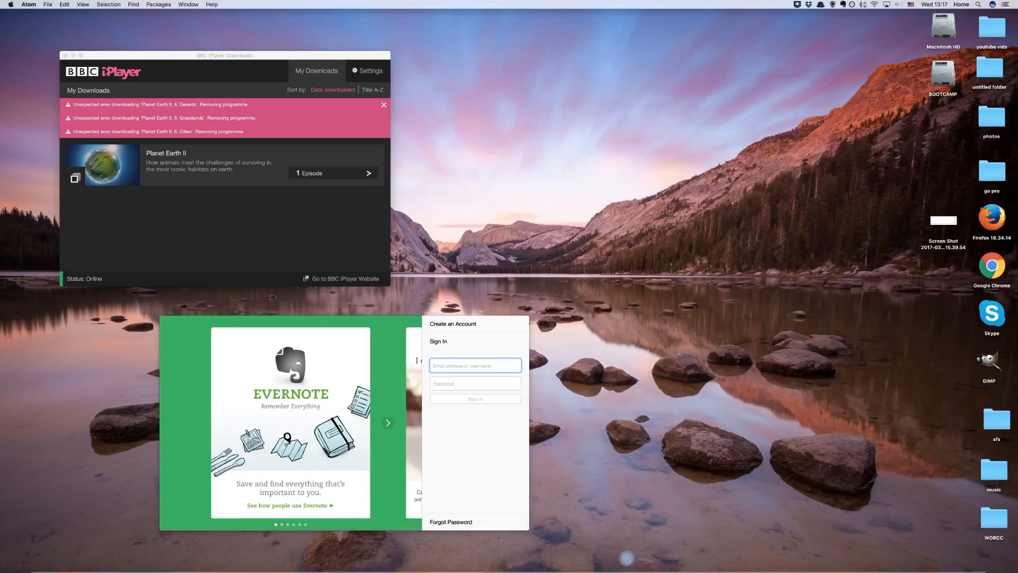
# Quit Evernote from its Dock icon menu so the desktop is left clear.
pyautogui.rightClick(651, 545)
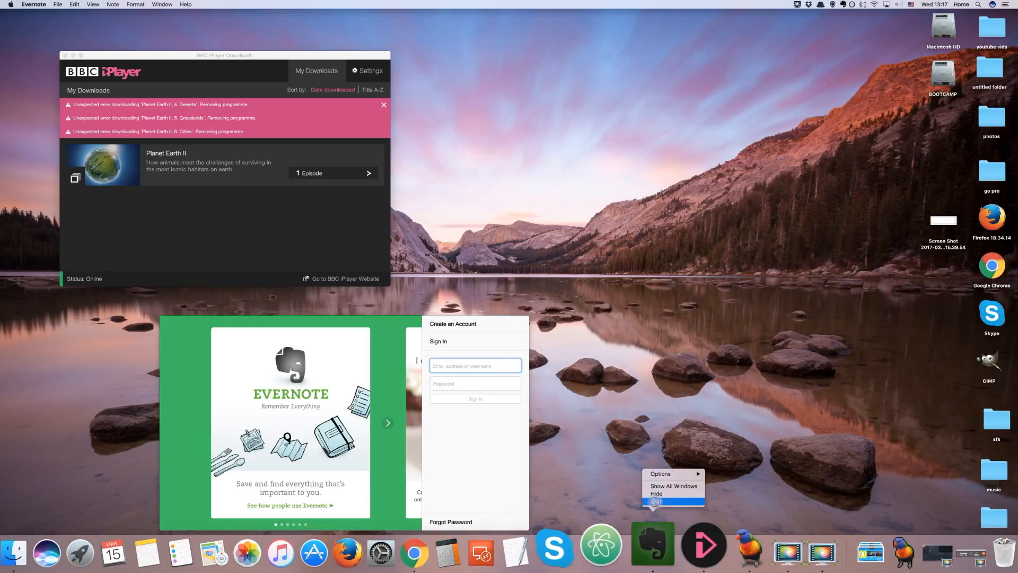
pyautogui.click(657, 493)
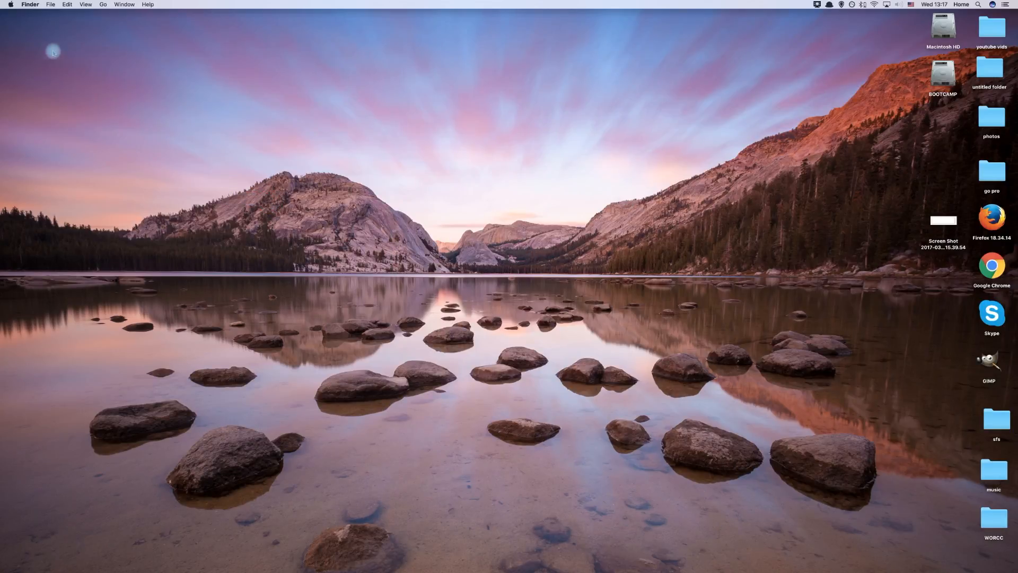
# Launch System Preferences from the Apple menu, showing the full pane grid.
pyautogui.click(10, 5)
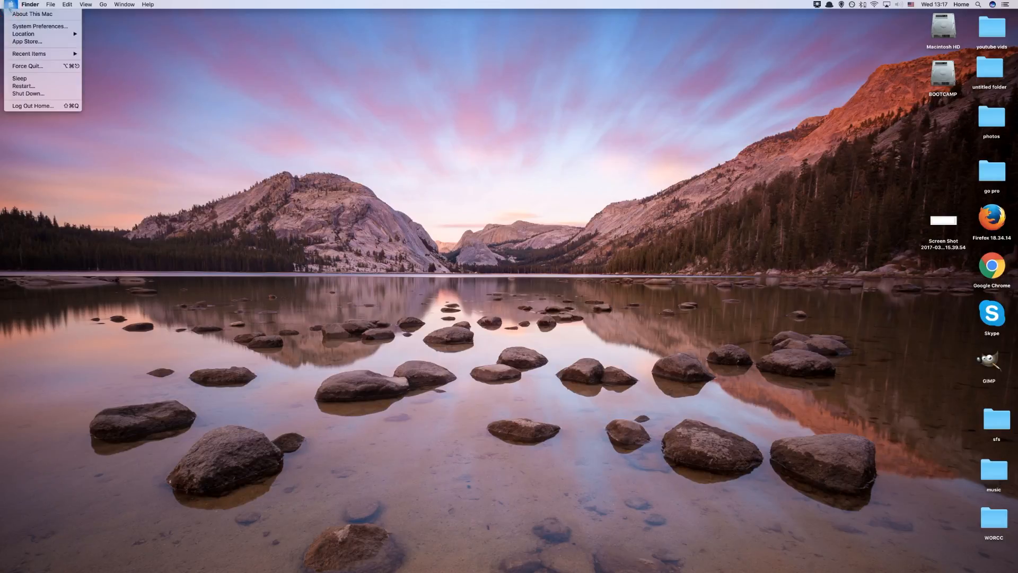
pyautogui.moveTo(39, 26)
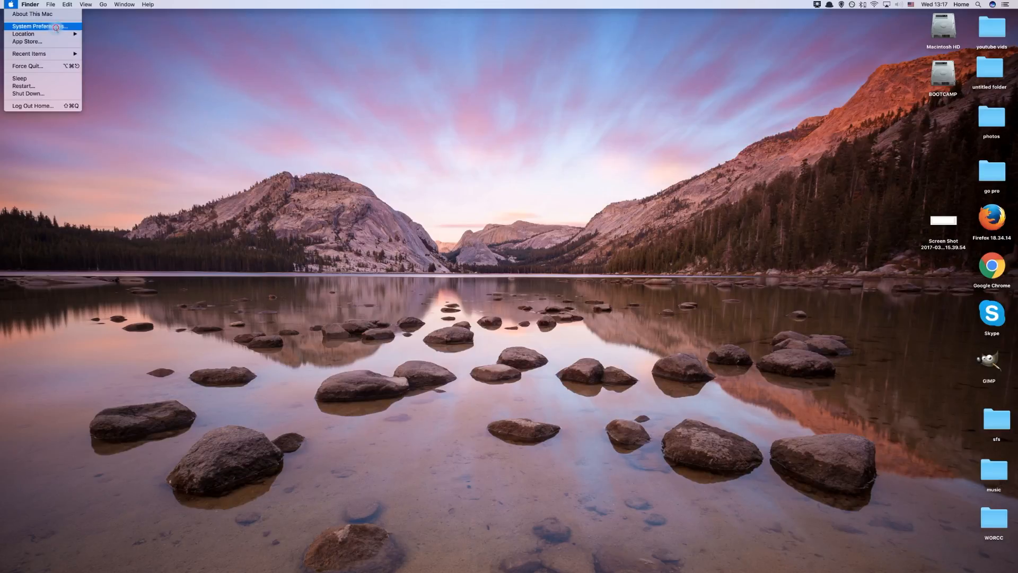
pyautogui.click(33, 26)
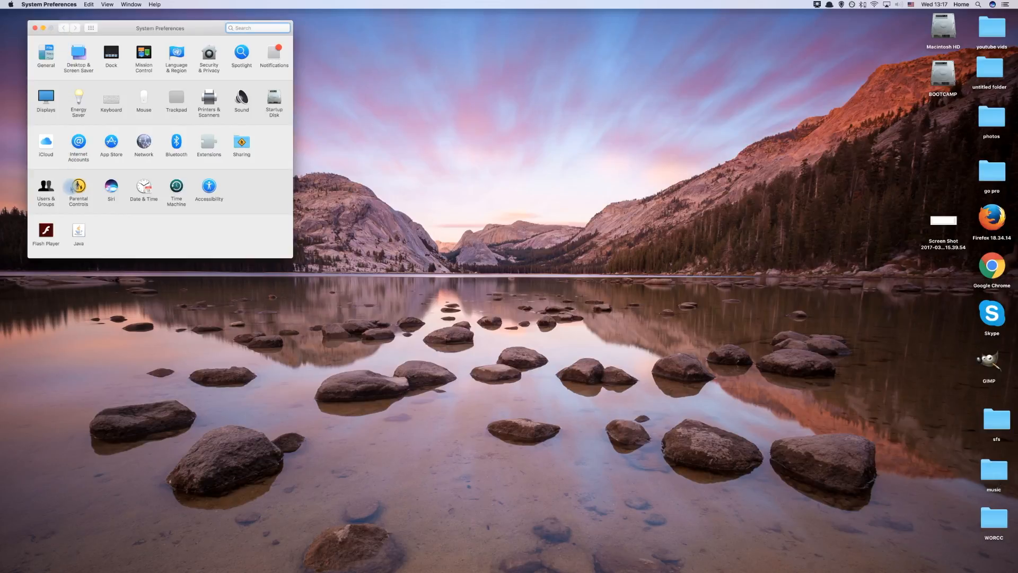
# Show the Login Items list under Users & Groups and select Dropbox.
pyautogui.click(46, 189)
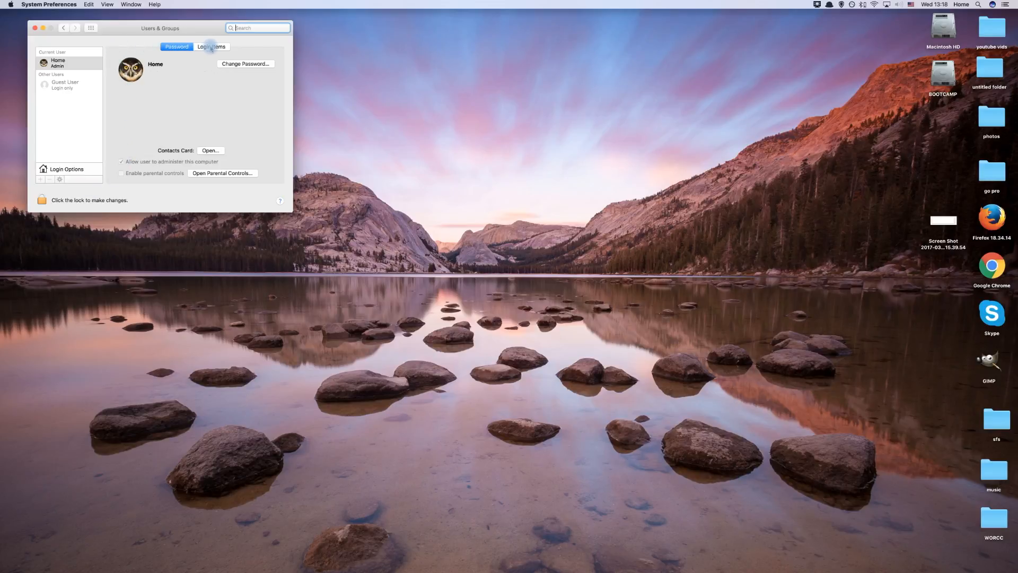
pyautogui.click(211, 46)
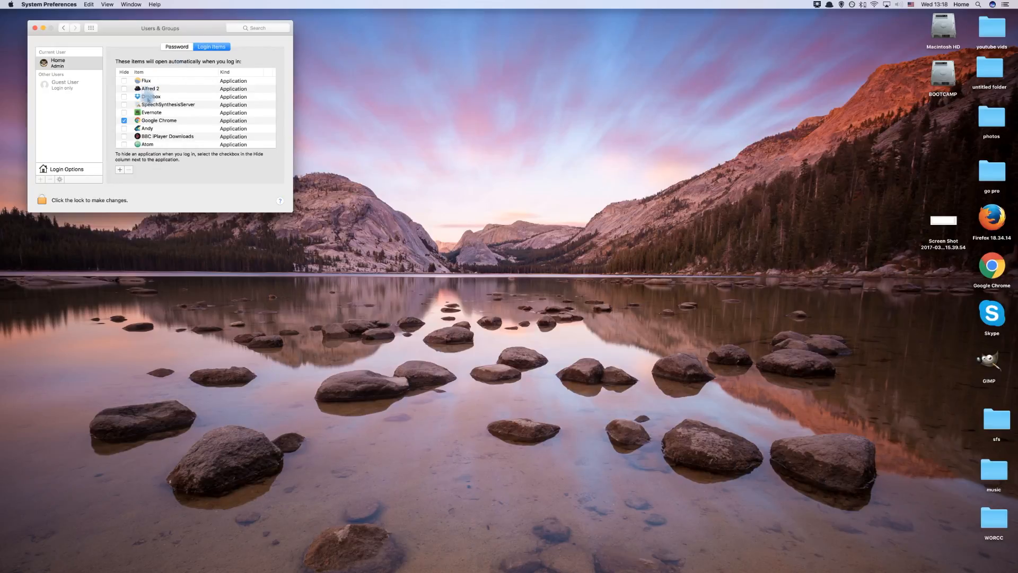
pyautogui.scroll(-3)
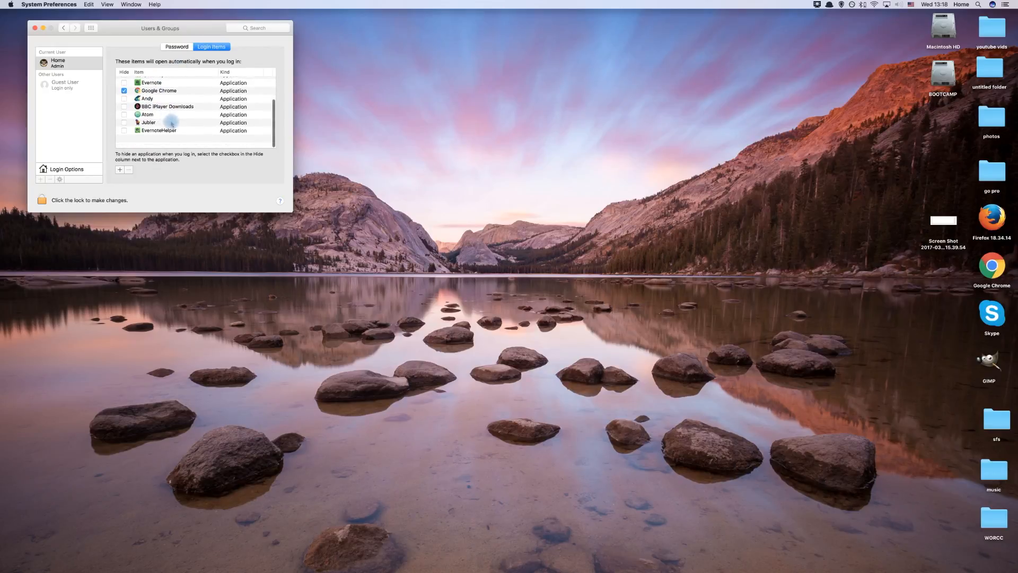
pyautogui.scroll(3)
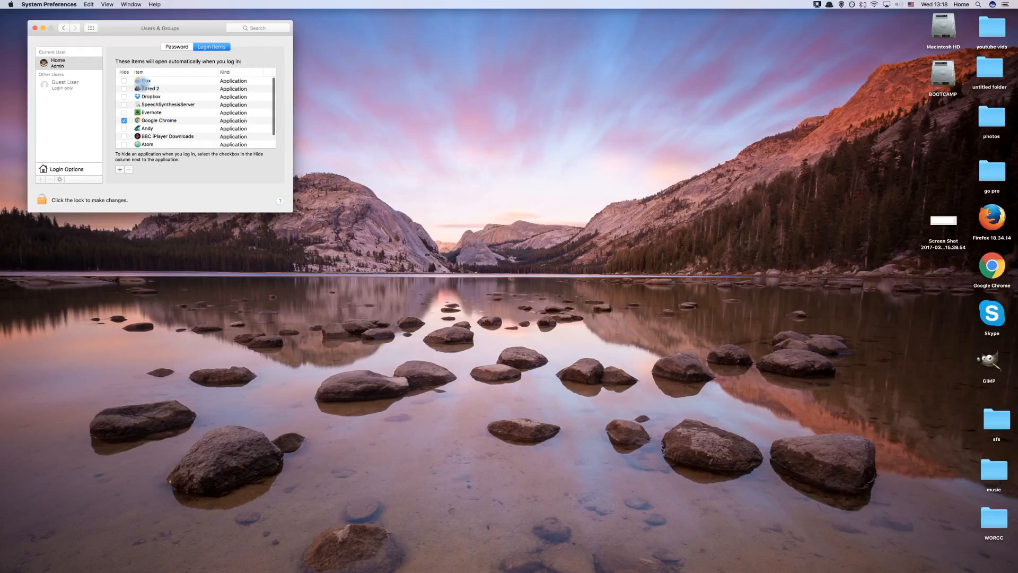
pyautogui.click(151, 96)
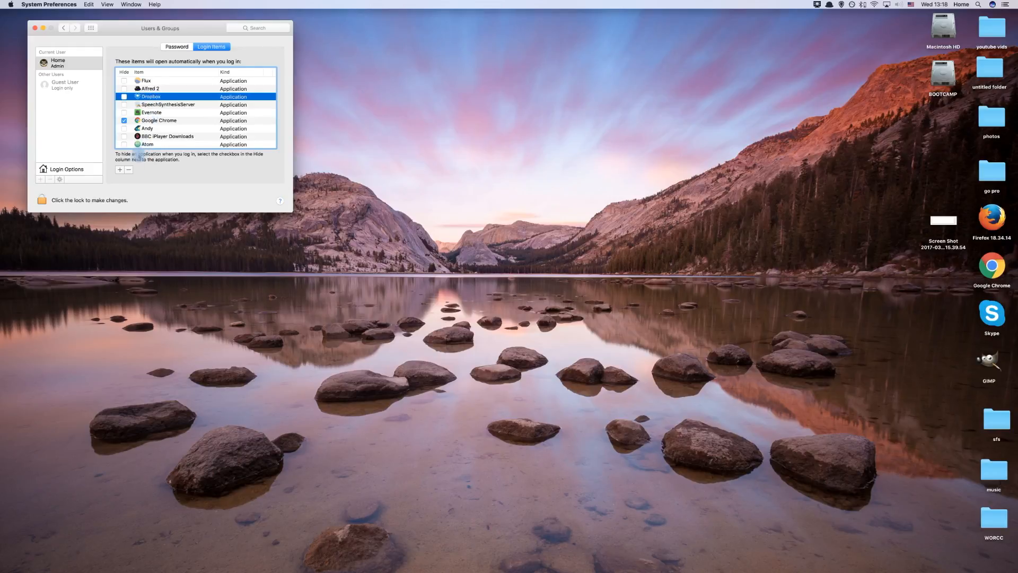
# Remove Dropbox, Evernote and Andy from the login items with the minus button.
pyautogui.click(128, 170)
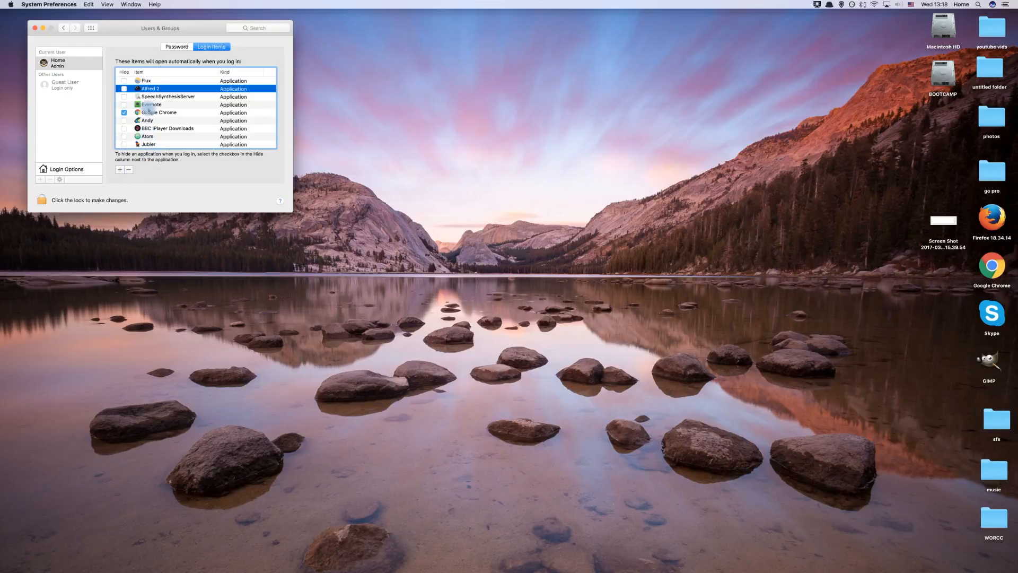
pyautogui.click(151, 105)
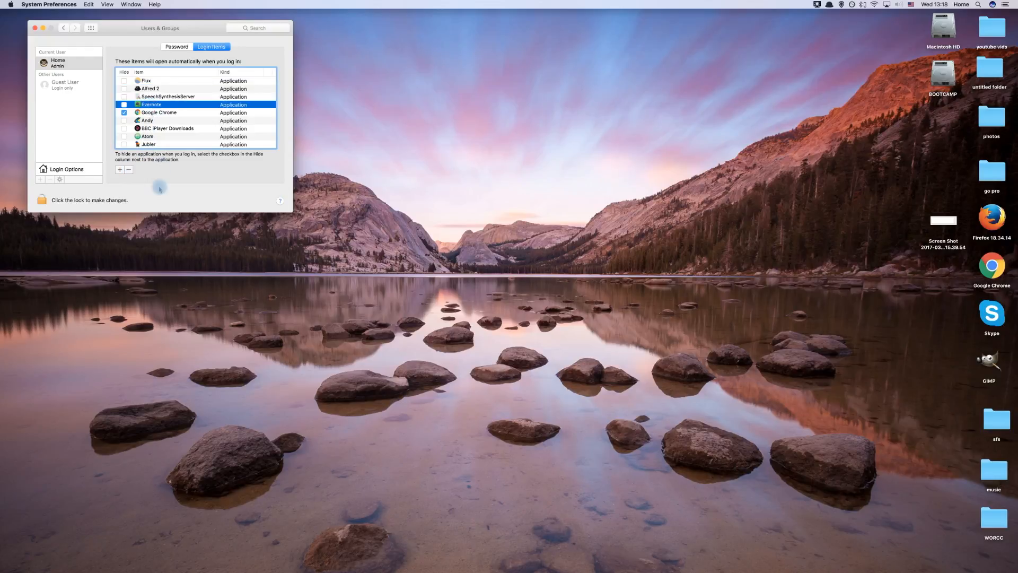
pyautogui.click(128, 170)
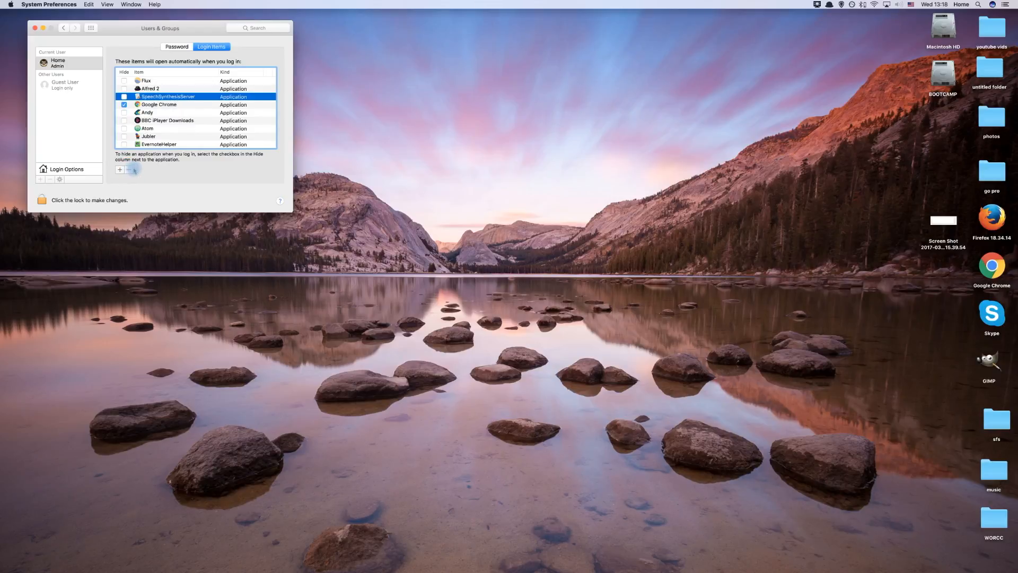
pyautogui.click(147, 112)
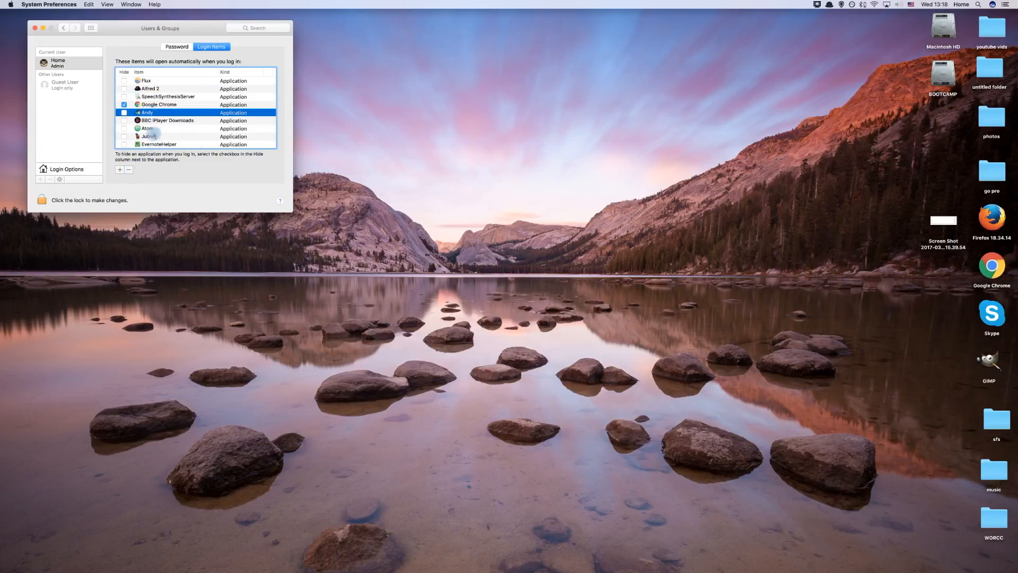
pyautogui.click(127, 170)
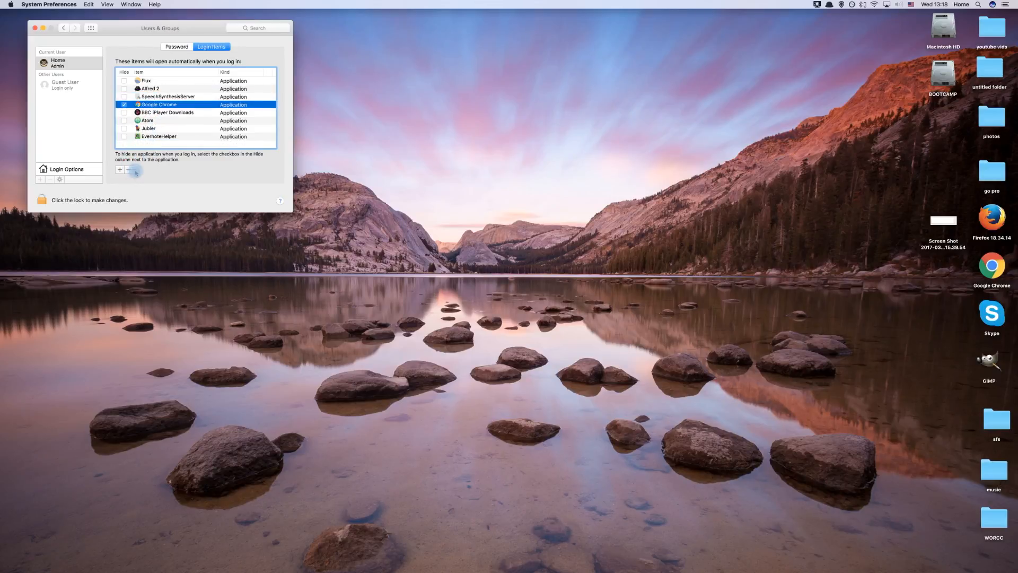
# Remove the remaining unwanted items, Jubler and EvernoteHelper, leaving Flux, Alfred 2, SpeechSynthesisServer and Chrome.
pyautogui.click(166, 112)
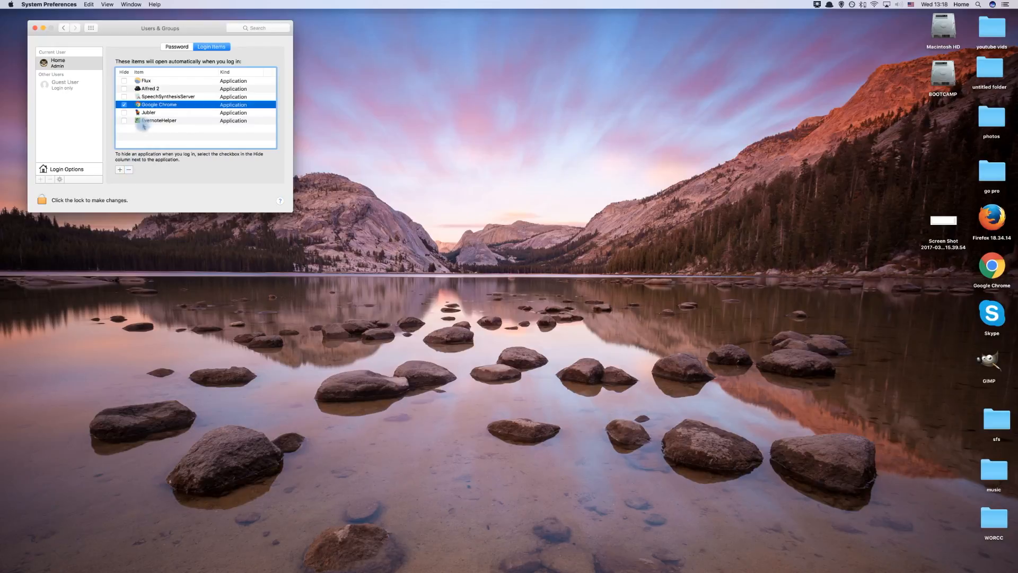
pyautogui.click(128, 170)
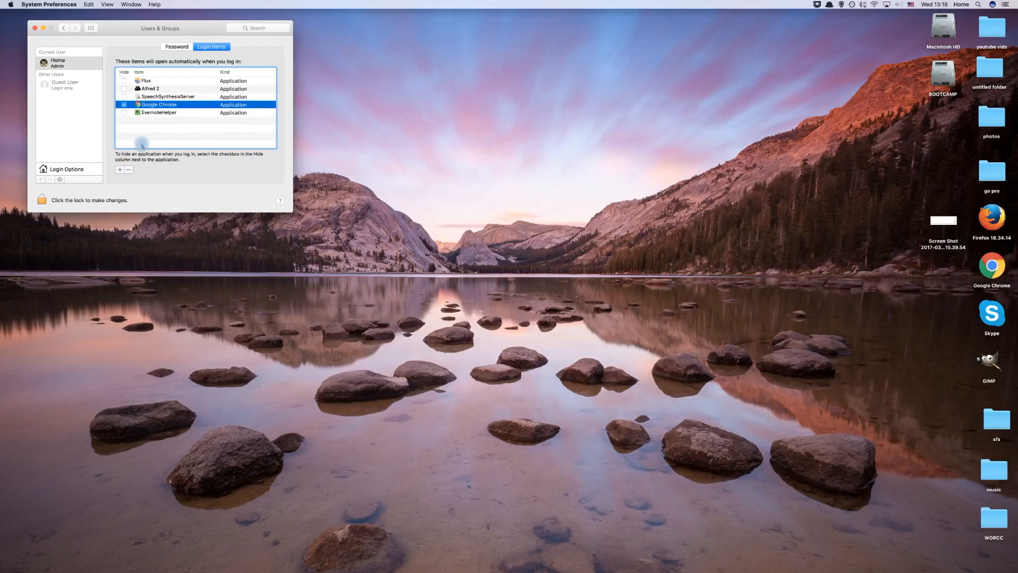
pyautogui.click(158, 113)
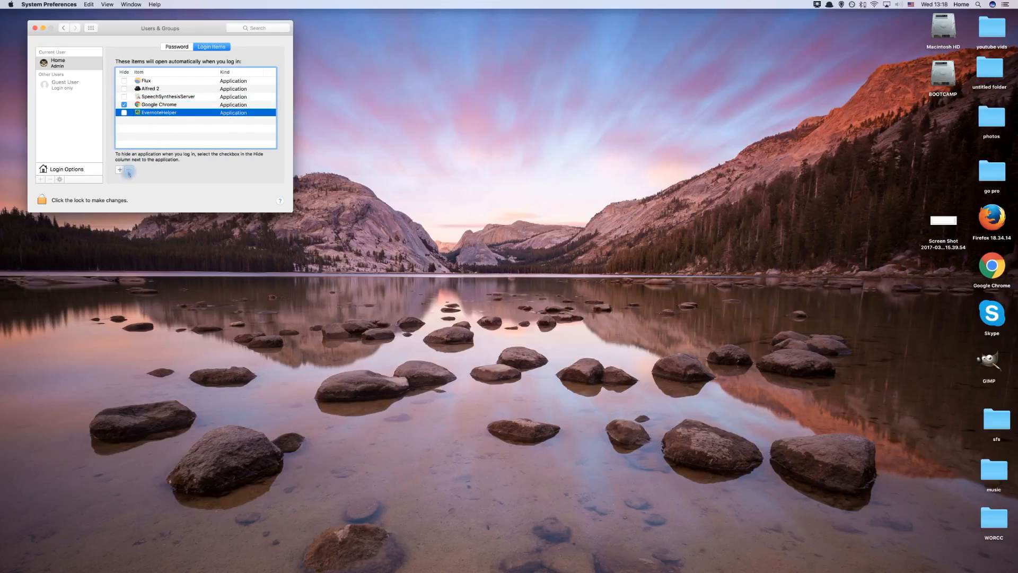
pyautogui.click(127, 170)
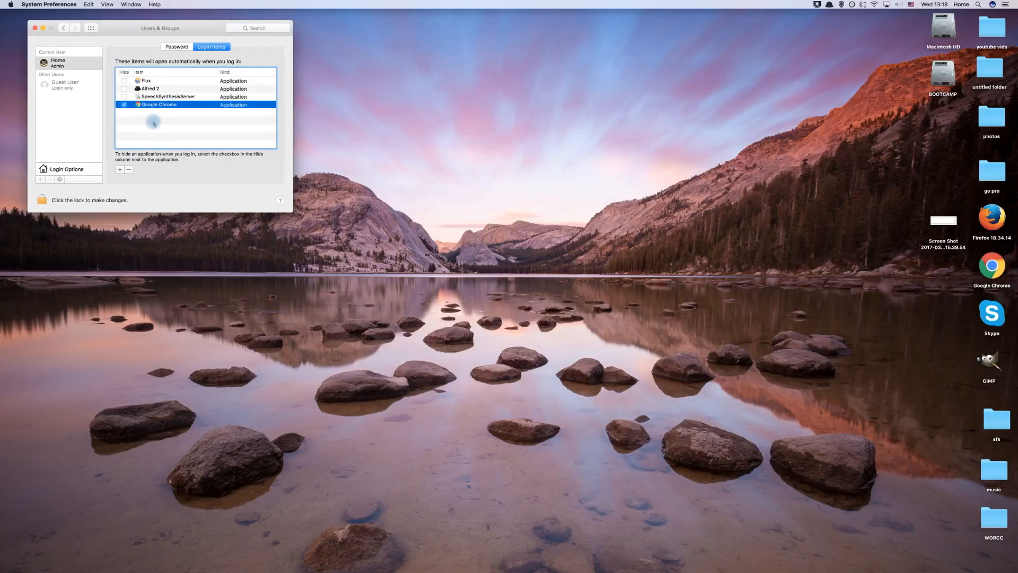